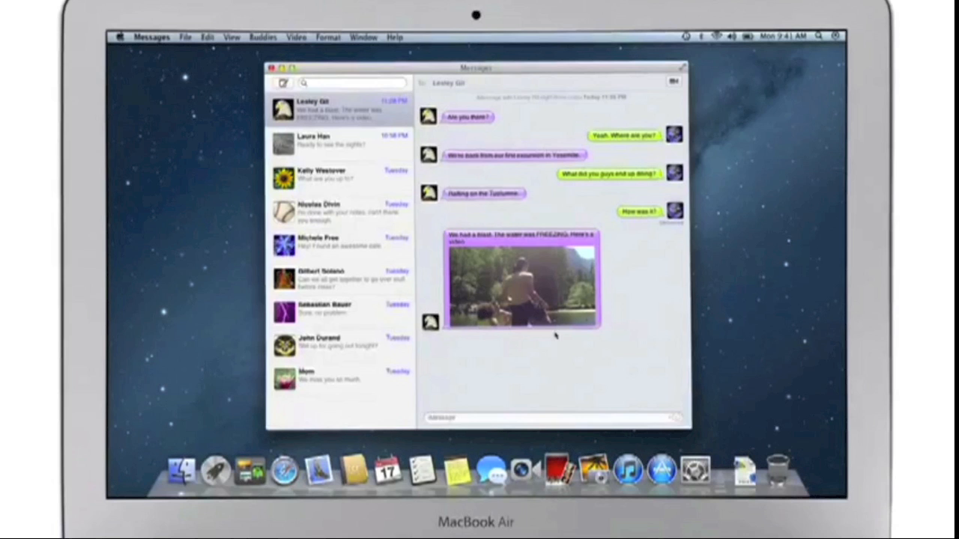
click(429, 467)
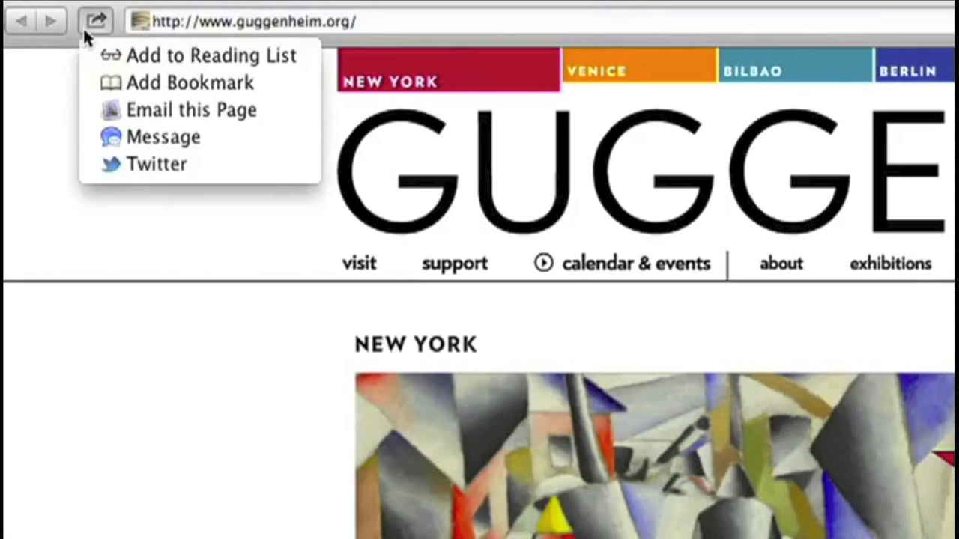
click(156, 163)
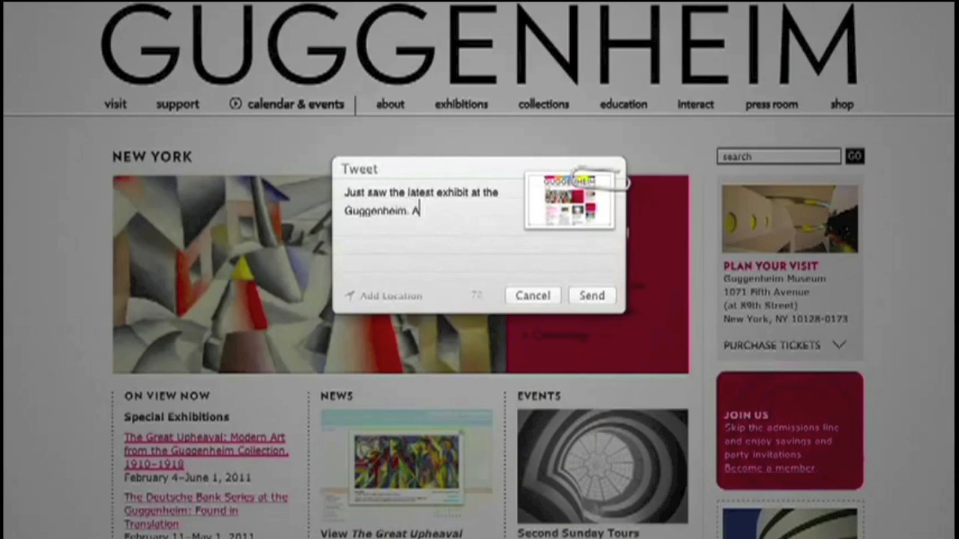